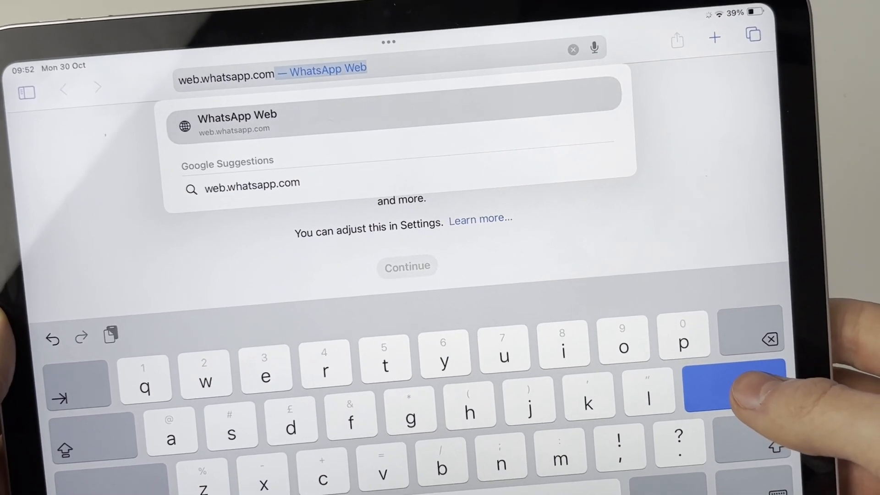
# Step: Load web.whatsapp.com in Safari to reach the QR code sign-in page
pyautogui.press('Enter')
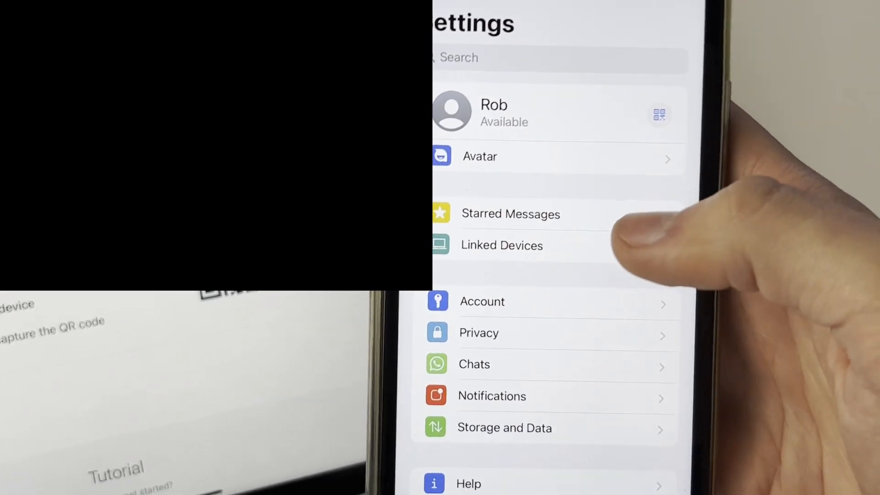
# Step: Open Linked Devices in the phone's WhatsApp settings to scan the iPad's QR code
pyautogui.click(502, 245)
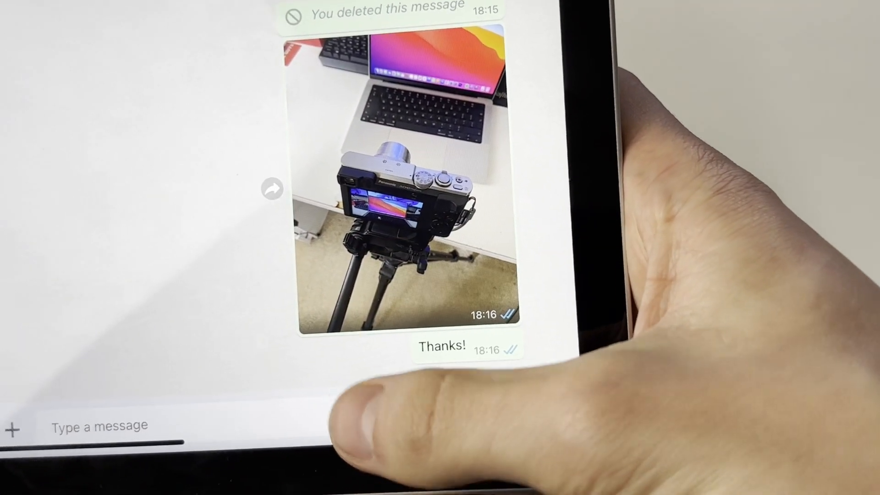
# Step: Select a chat from the WhatsApp Web chat list to show its photo and messages
pyautogui.click(96, 427)
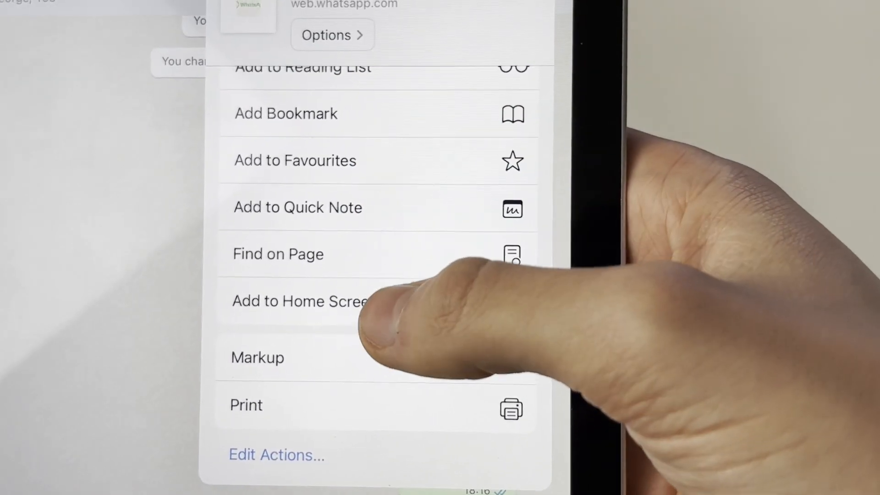
# Step: Choose Add to Home Screen from Safari's share menu for WhatsApp Web
pyautogui.click(299, 301)
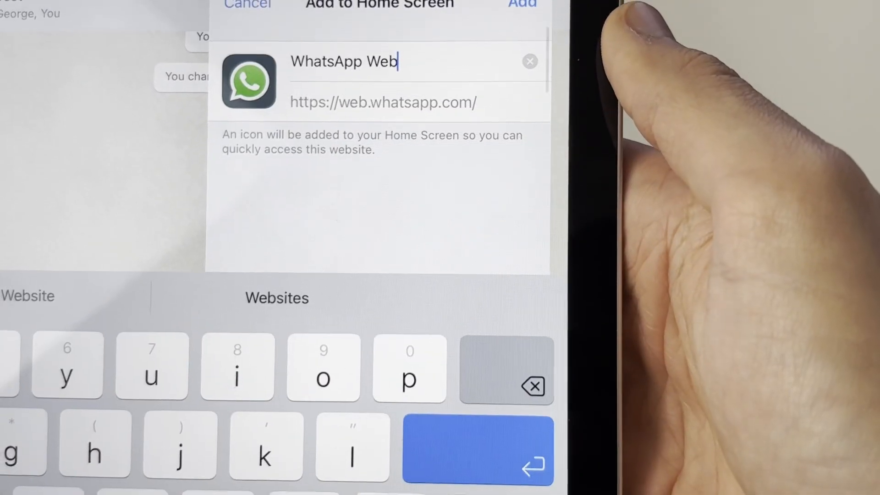